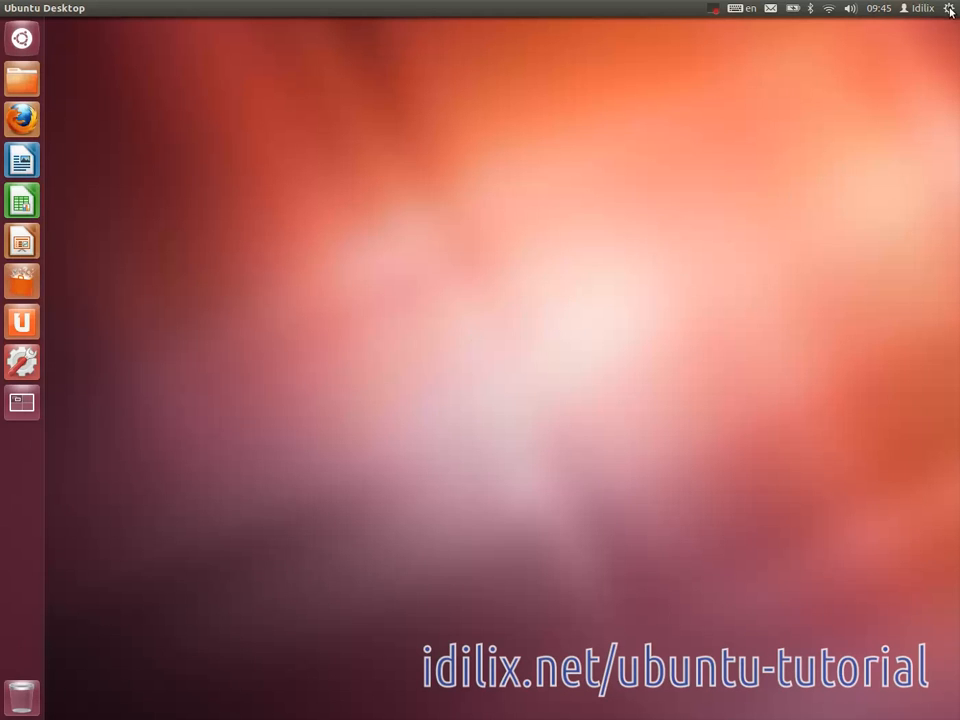
Open the top-right system menu to reach System Settings and Language Support.
{"action": "left_click", "coordinate": [947, 9]}
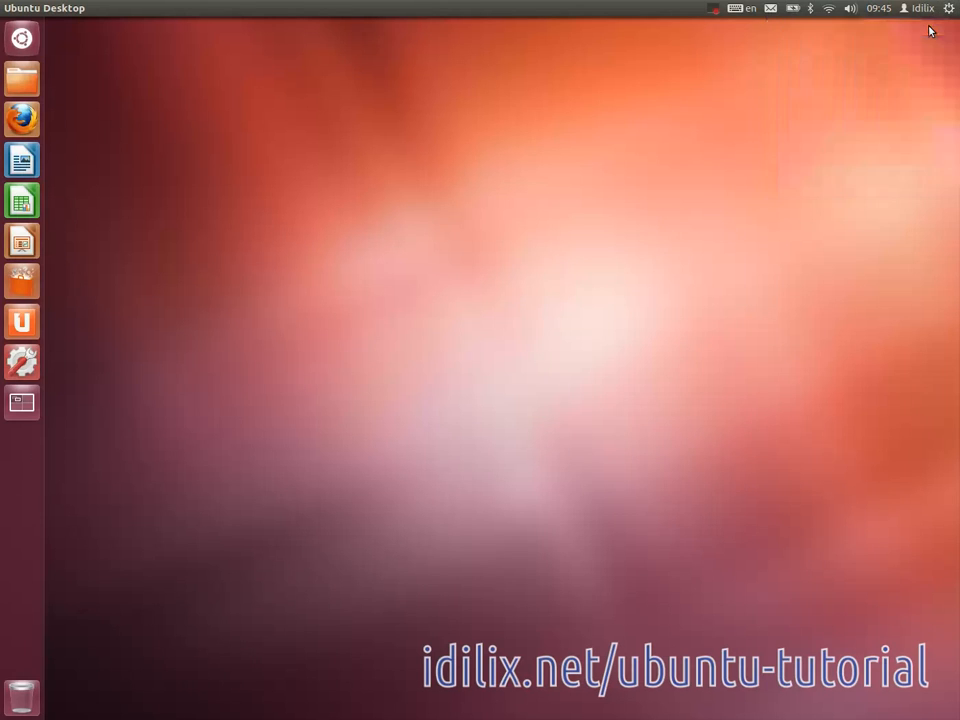
{"action": "mouse_move", "coordinate": [570, 291]}
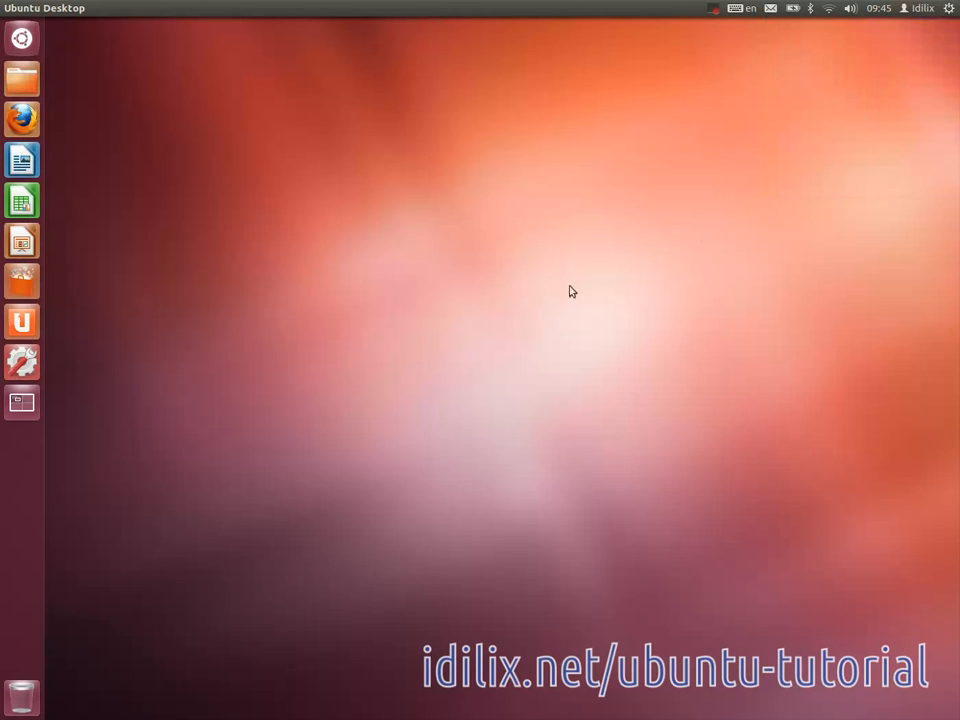
{"action": "mouse_move", "coordinate": [501, 354]}
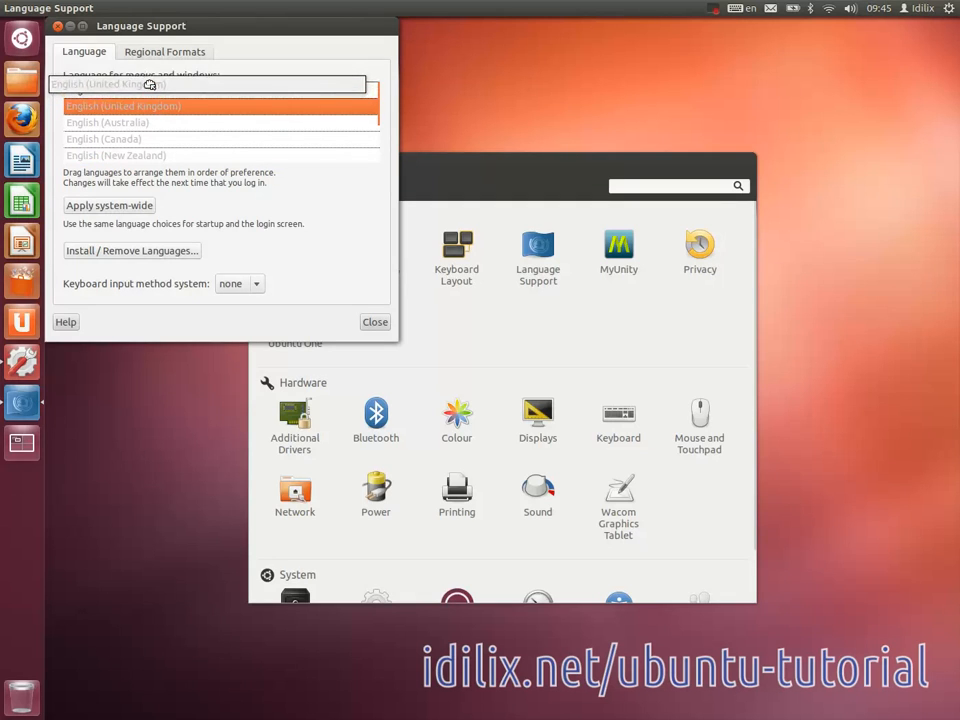
Drop English (United Kingdom) above English at the top of the menus and windows list.
{"action": "left_click", "coordinate": [134, 105]}
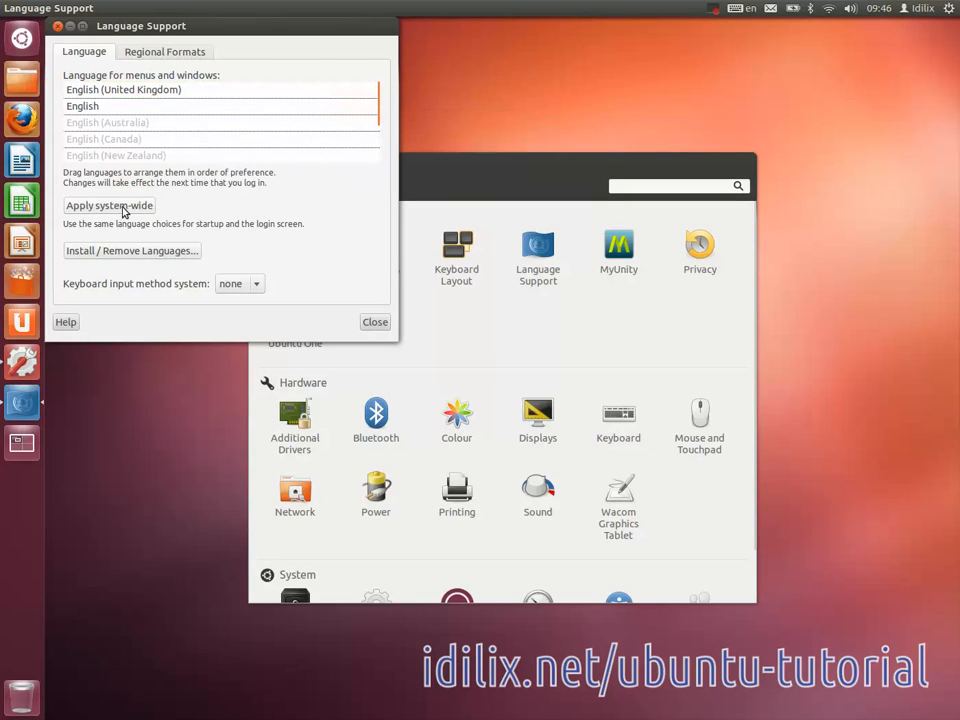
{"action": "mouse_move", "coordinate": [113, 213]}
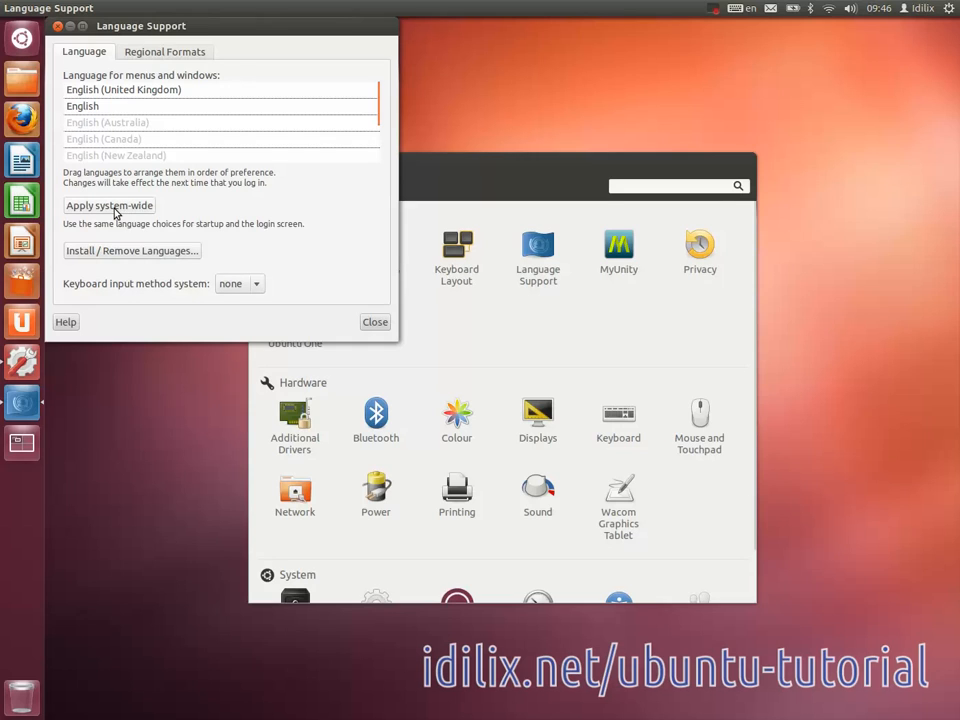
{"action": "left_click", "coordinate": [131, 250]}
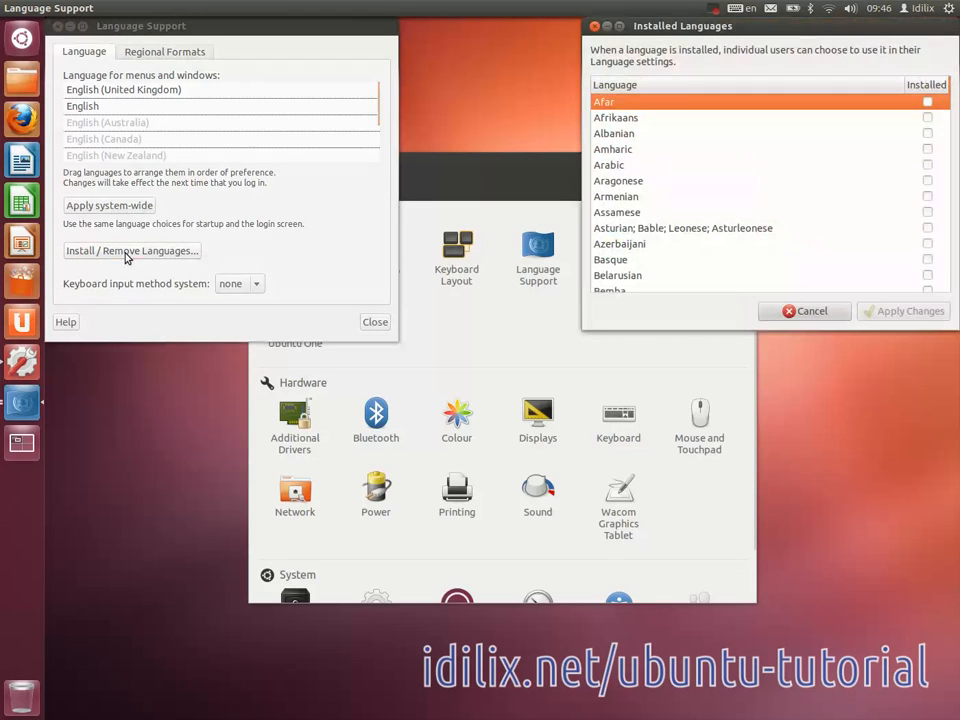
{"action": "mouse_move", "coordinate": [796, 176]}
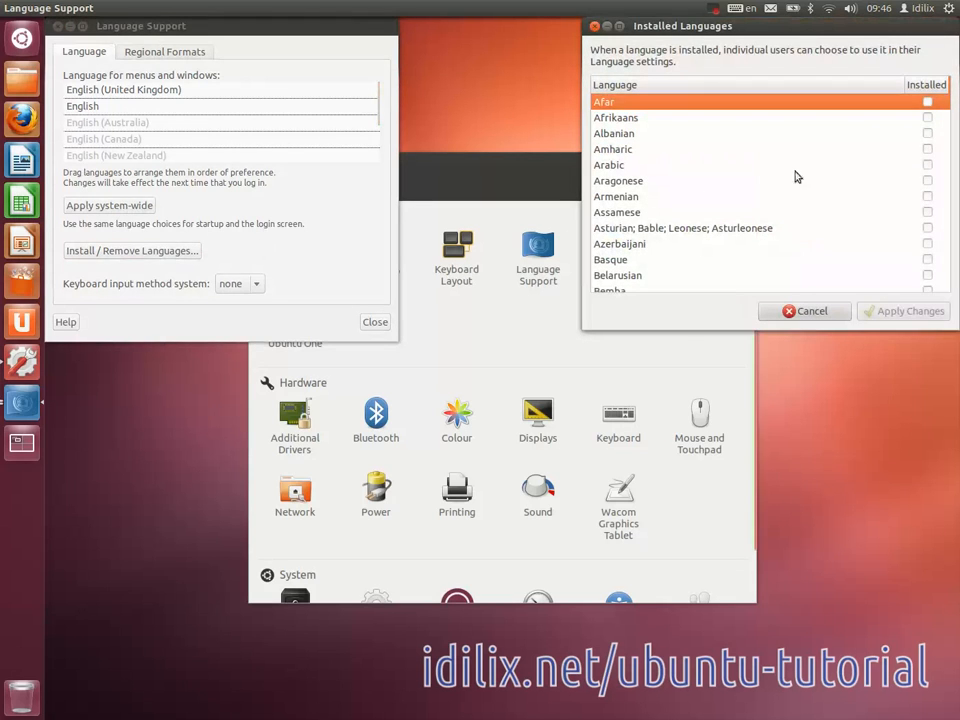
{"action": "left_click", "coordinate": [926, 170]}
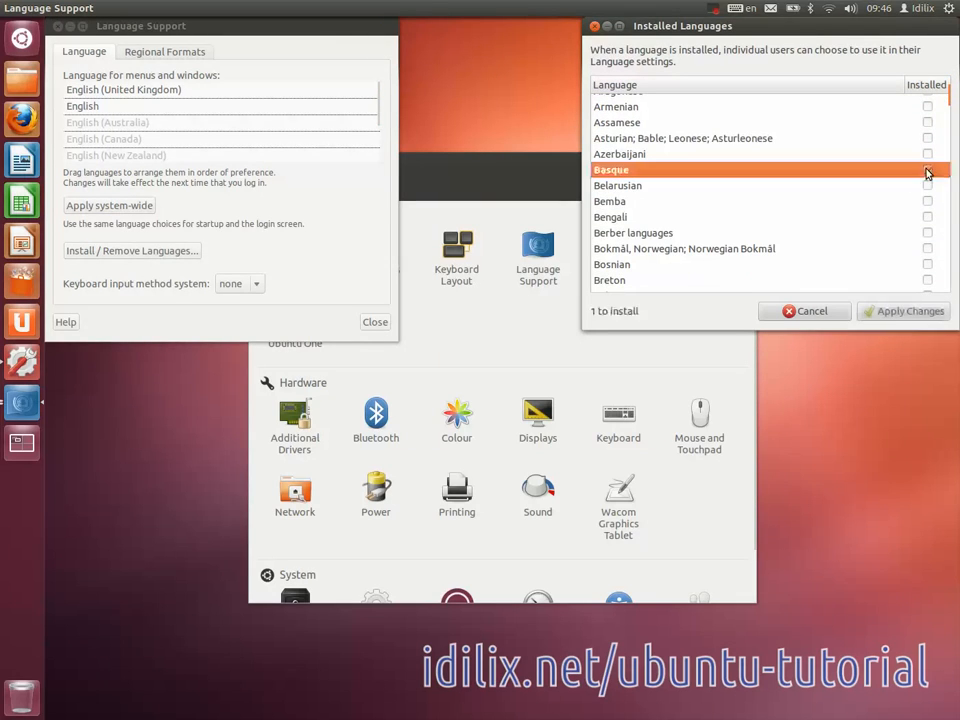
{"action": "left_click", "coordinate": [920, 201]}
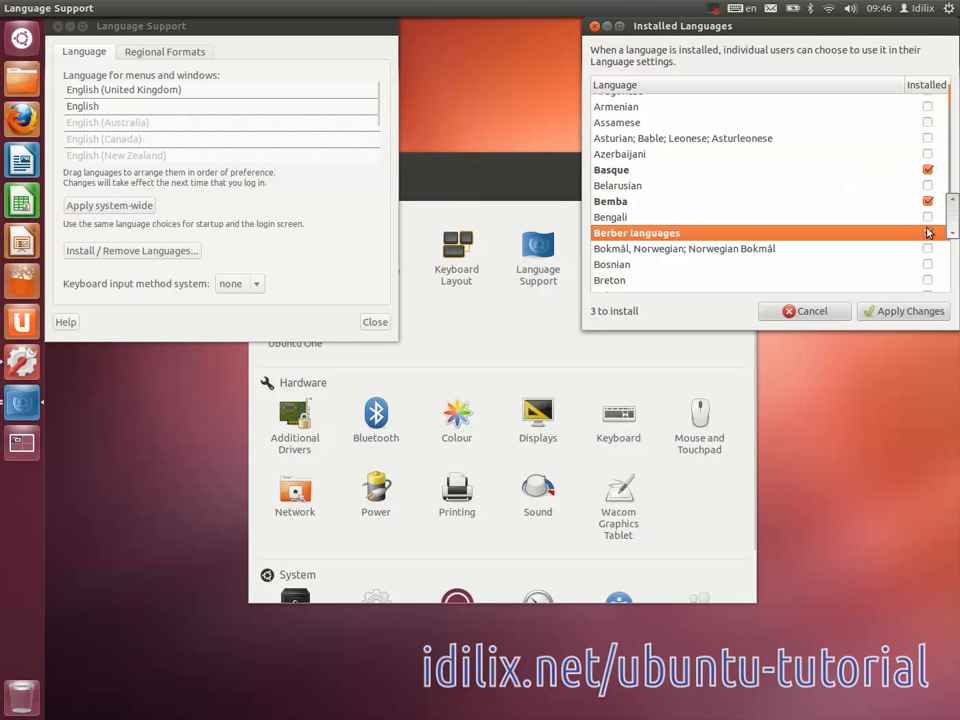
{"action": "left_click", "coordinate": [921, 201]}
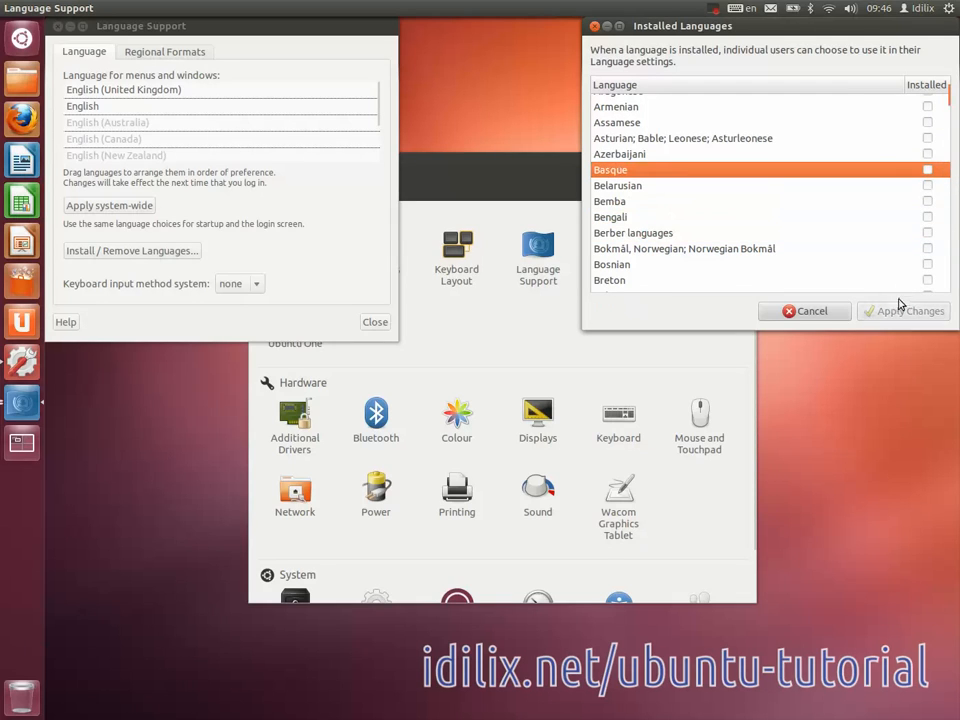
{"action": "mouse_move", "coordinate": [902, 313]}
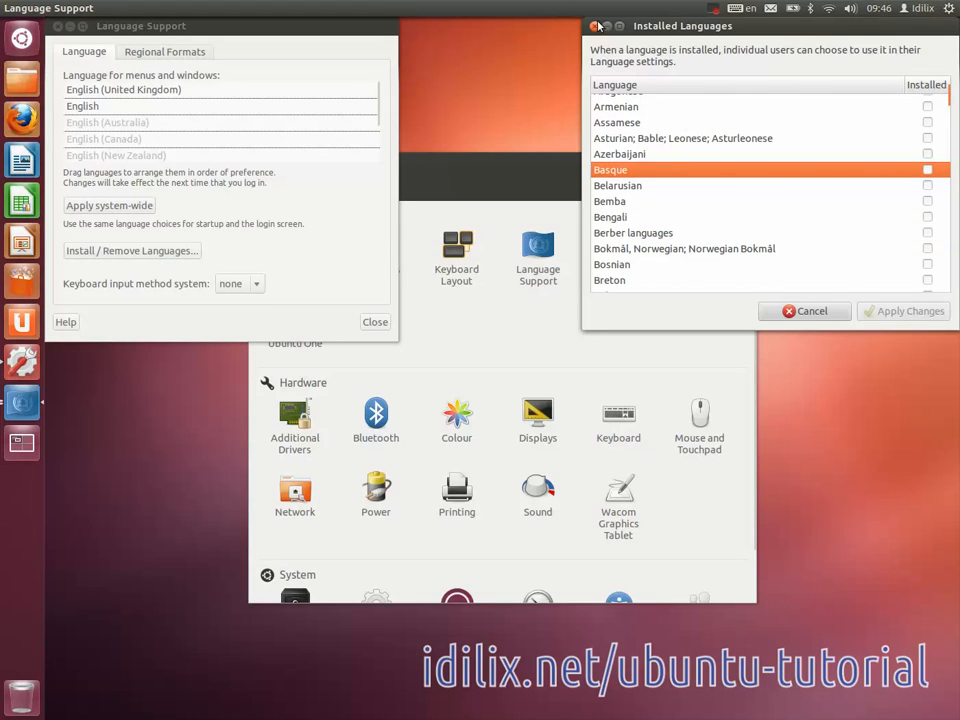
{"action": "left_click", "coordinate": [804, 311]}
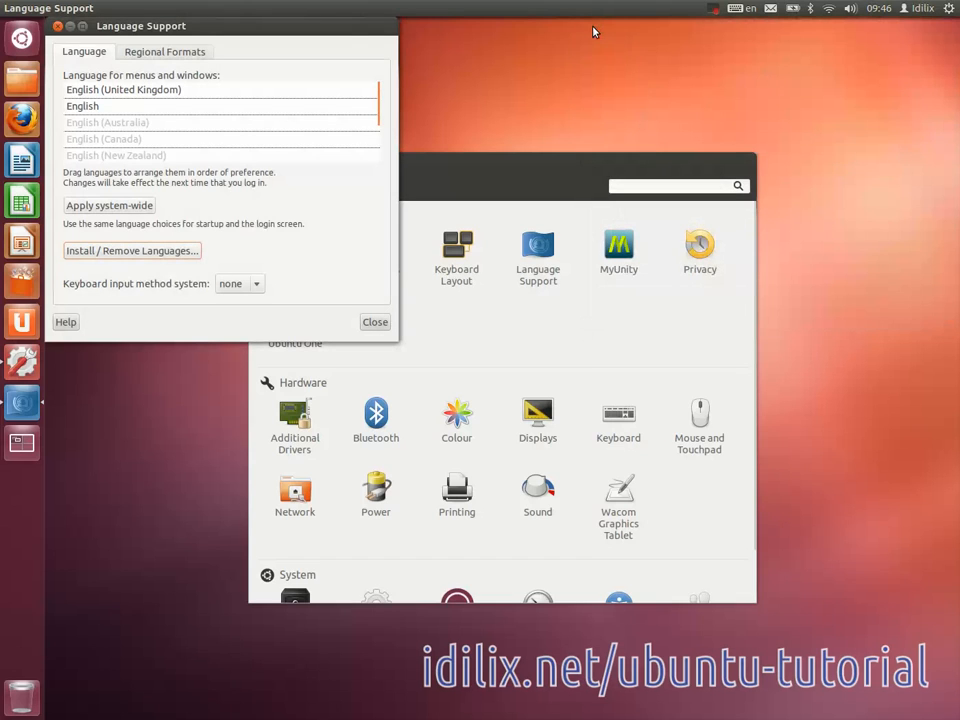
{"action": "left_click", "coordinate": [90, 104]}
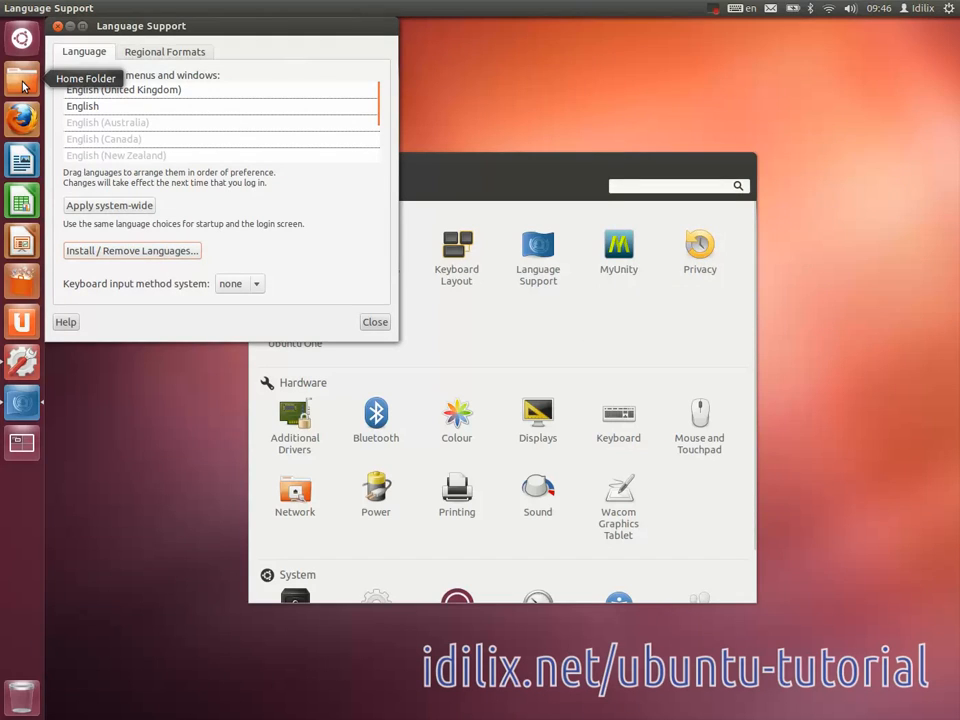
{"action": "mouse_move", "coordinate": [50, 90]}
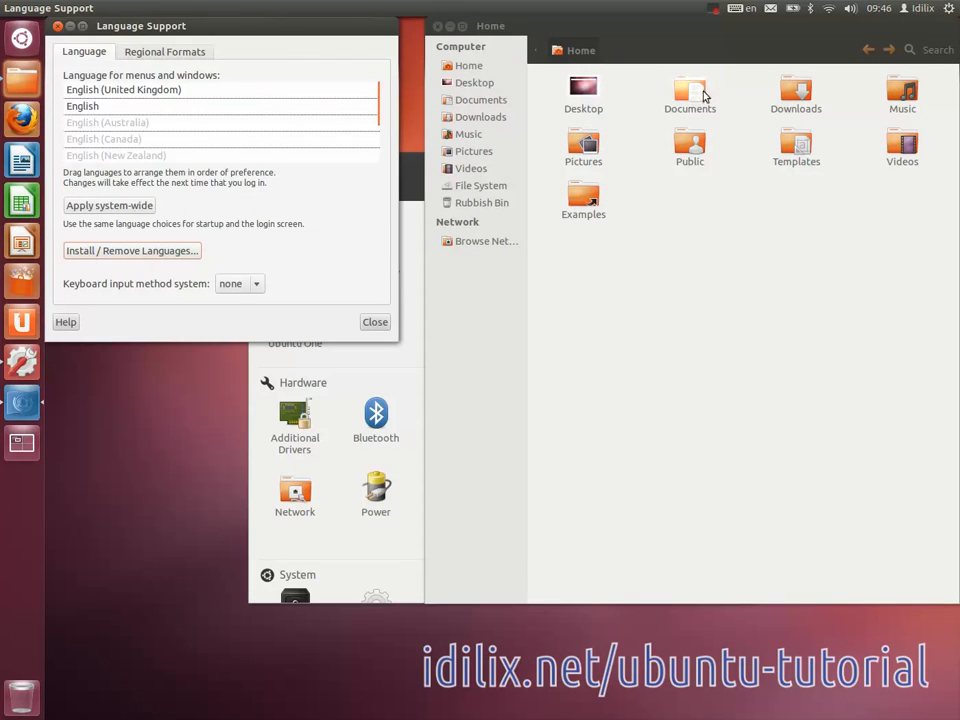
{"action": "mouse_move", "coordinate": [695, 95]}
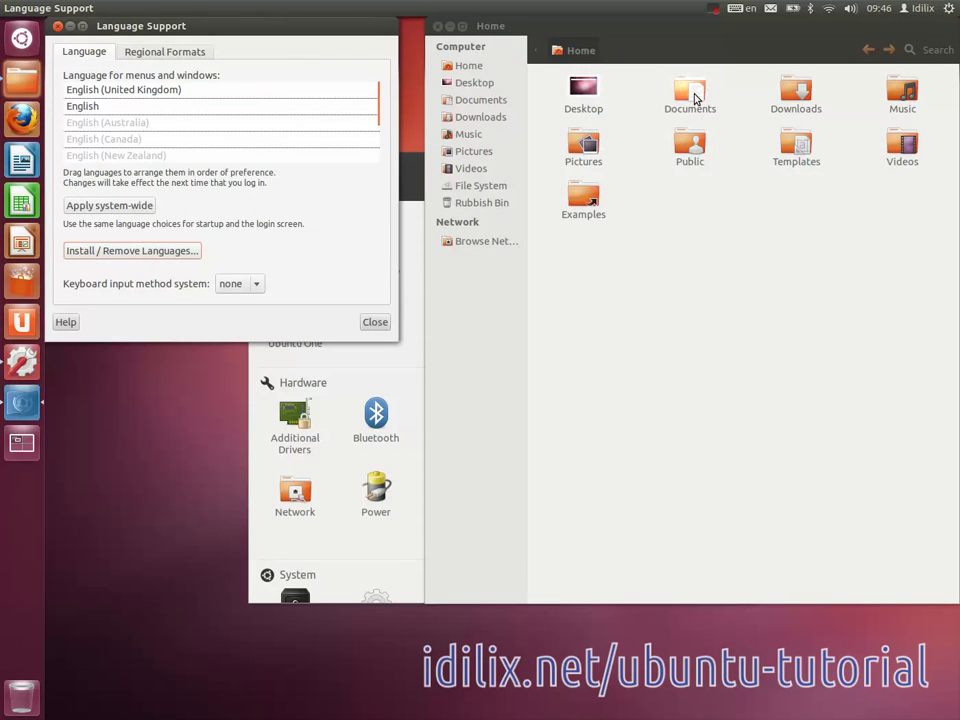
{"action": "left_click", "coordinate": [688, 85]}
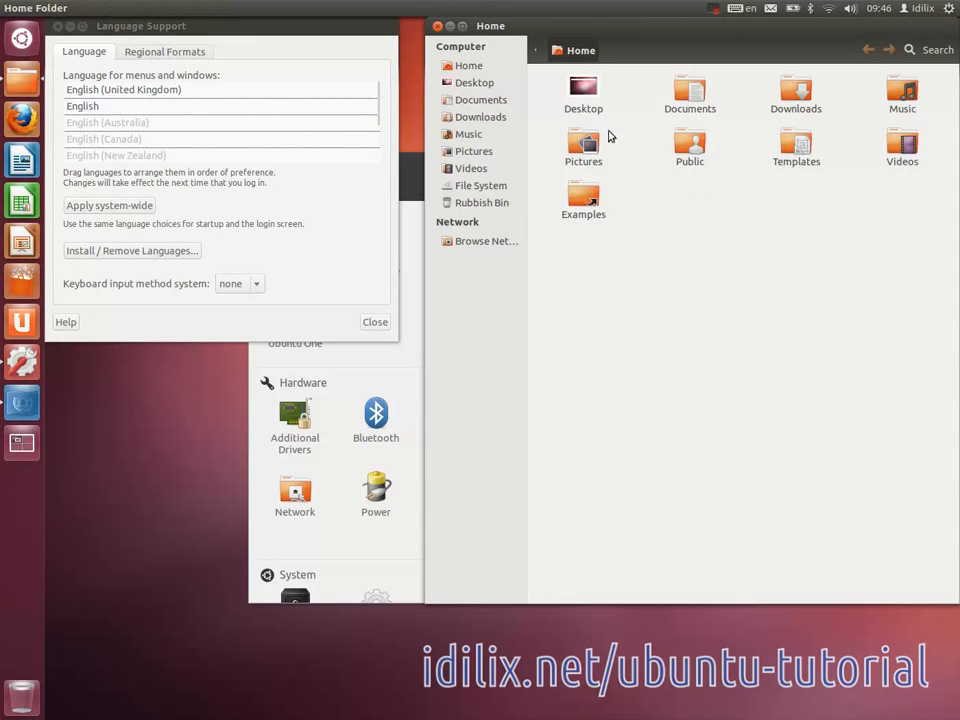
{"action": "mouse_move", "coordinate": [645, 160]}
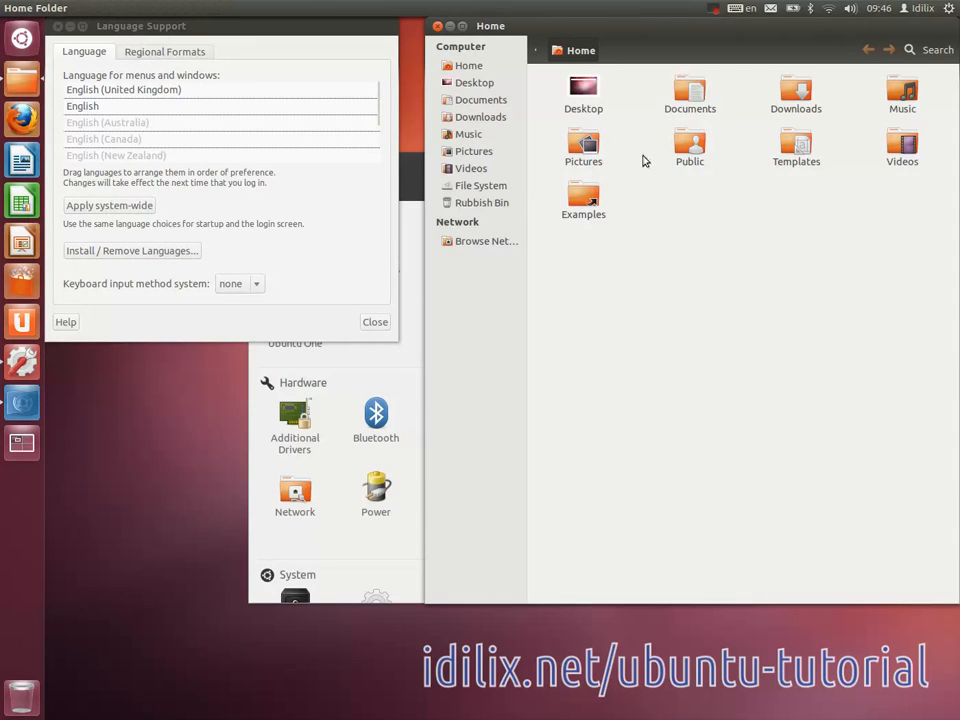
{"action": "mouse_move", "coordinate": [746, 233]}
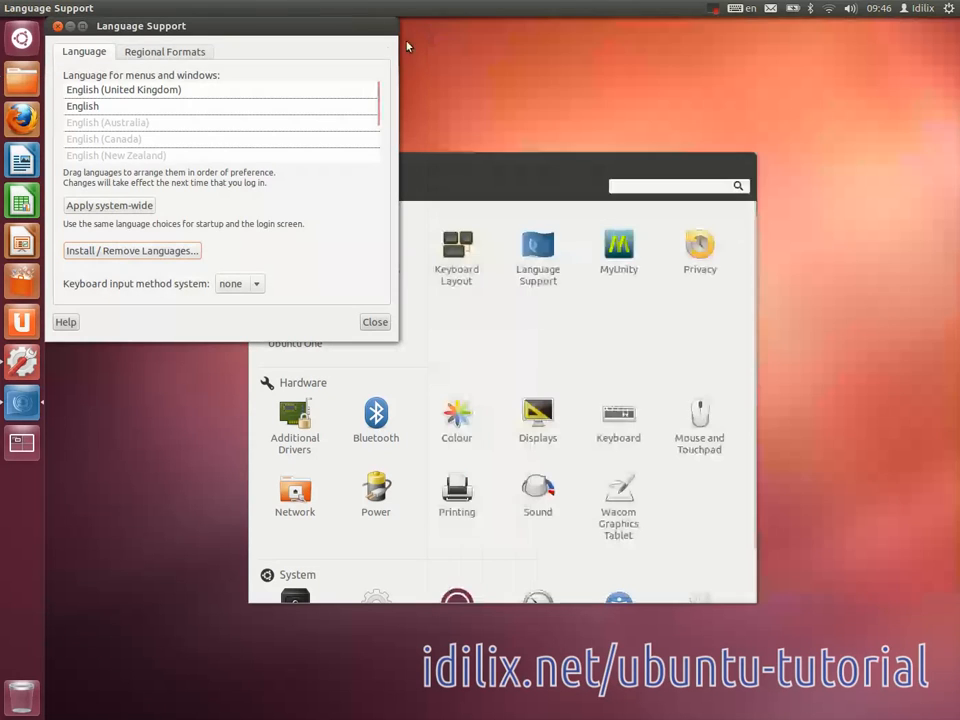
Show the Regional Formats page with English (United Kingdom) number, date and currency examples.
{"action": "left_click", "coordinate": [172, 51]}
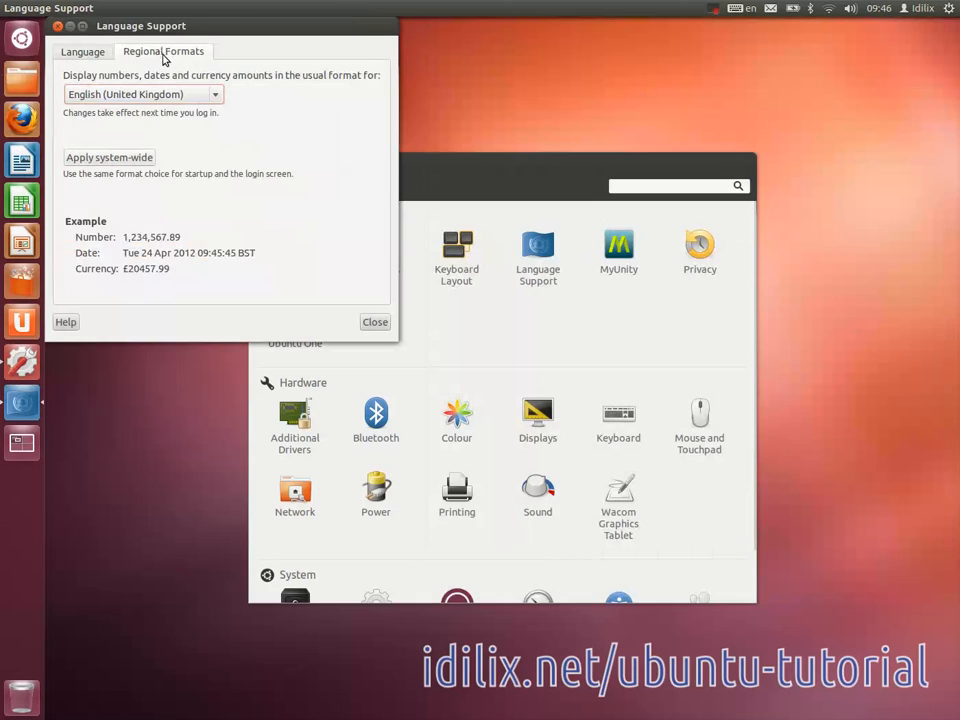
{"action": "mouse_move", "coordinate": [130, 173]}
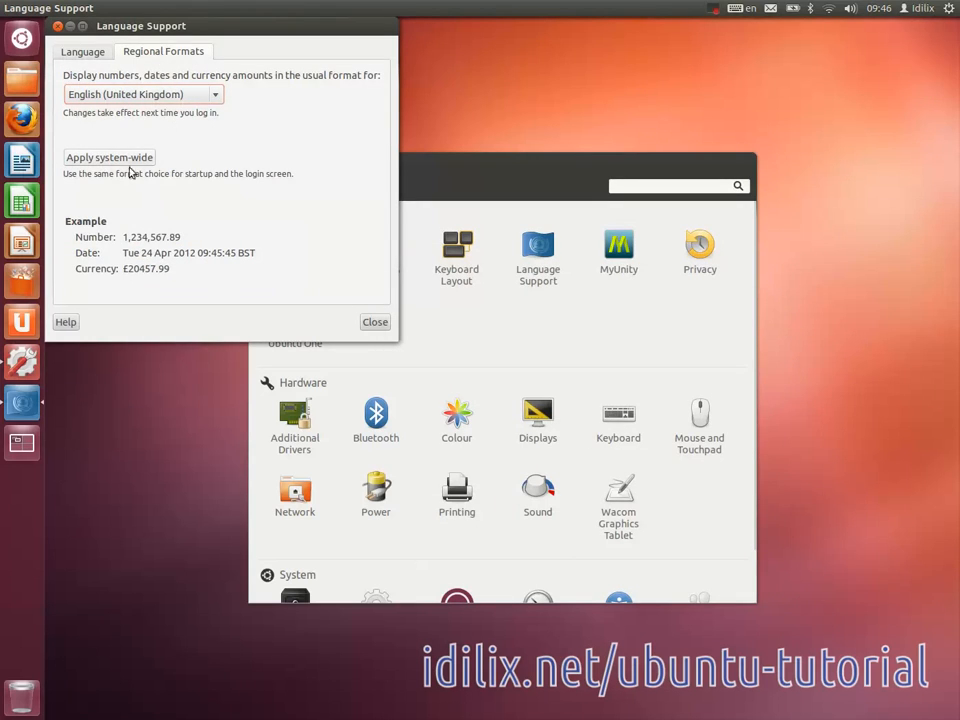
{"action": "mouse_move", "coordinate": [120, 163]}
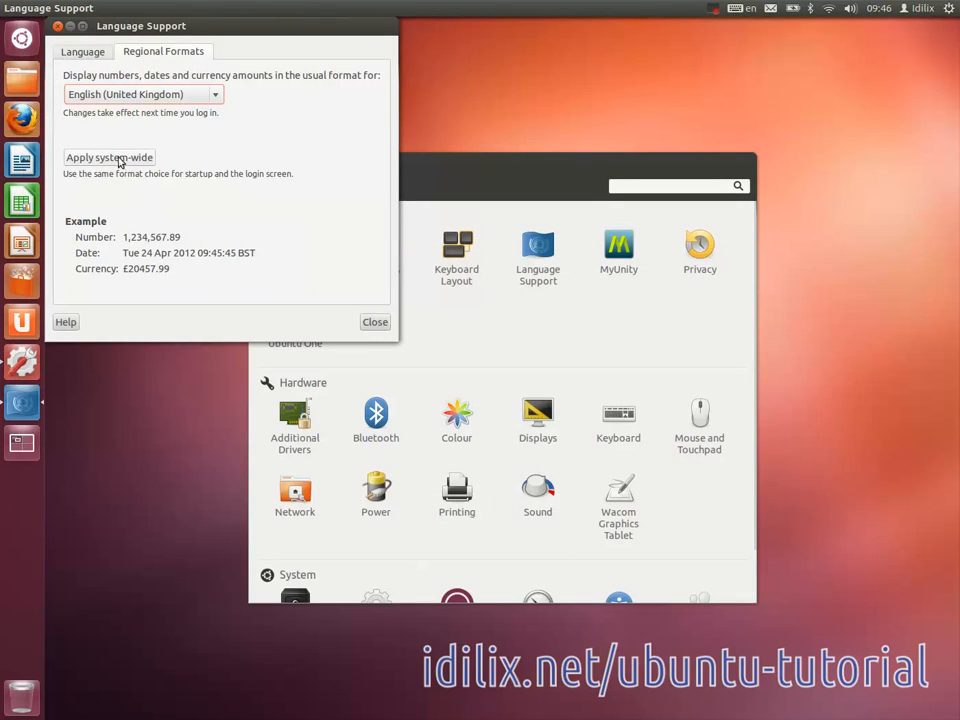
{"action": "mouse_move", "coordinate": [374, 322]}
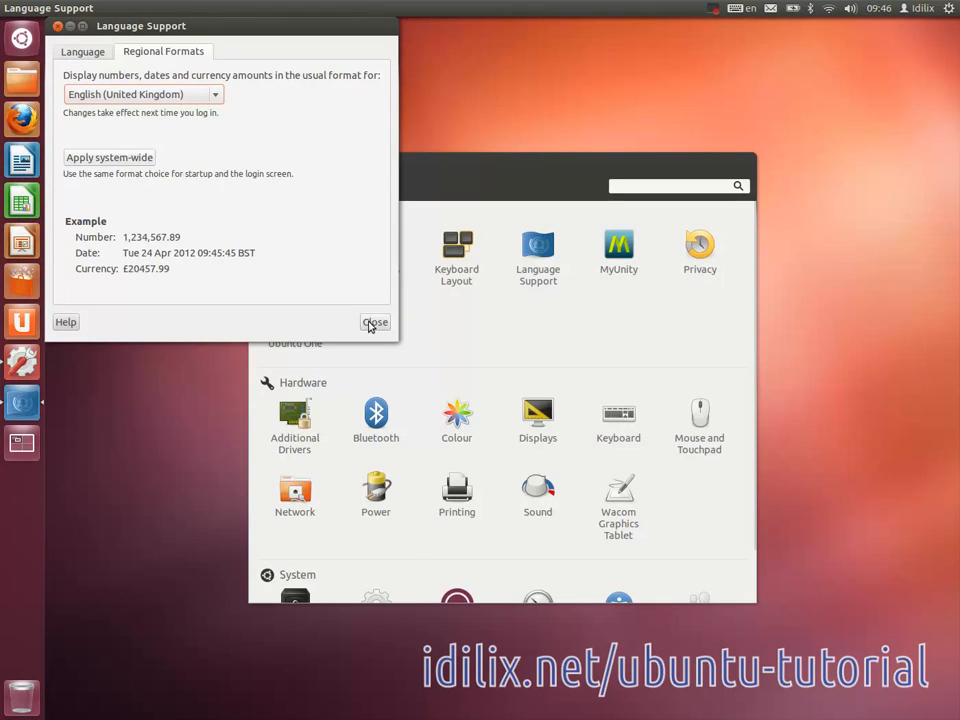
Close Language Support and open the gear session menu to log out.
{"action": "left_click", "coordinate": [374, 322]}
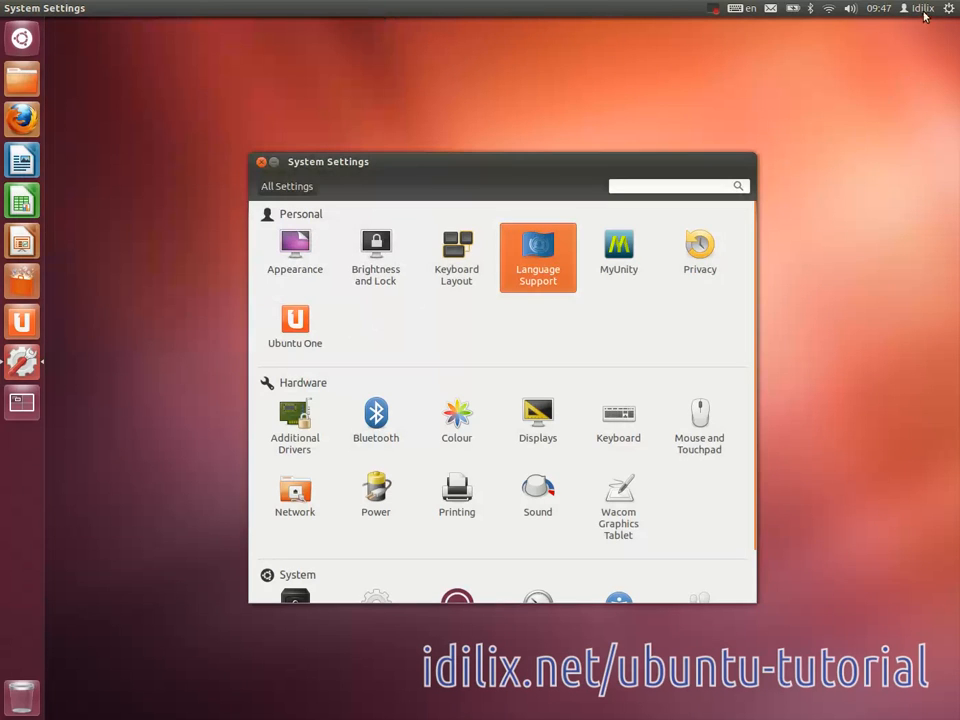
{"action": "left_click", "coordinate": [950, 11]}
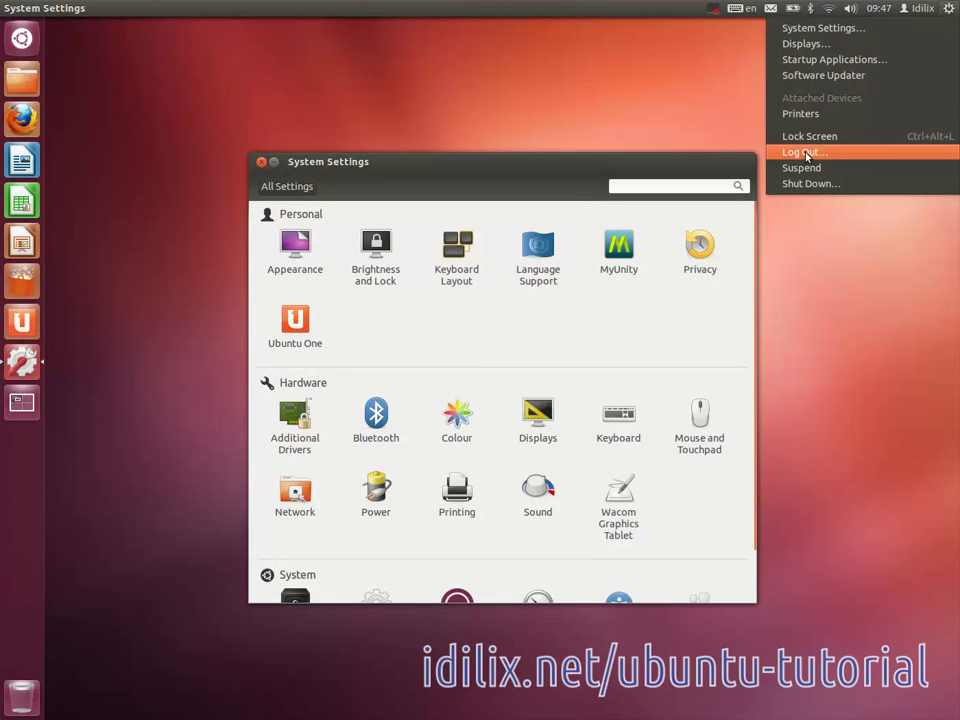
{"action": "mouse_move", "coordinate": [793, 155]}
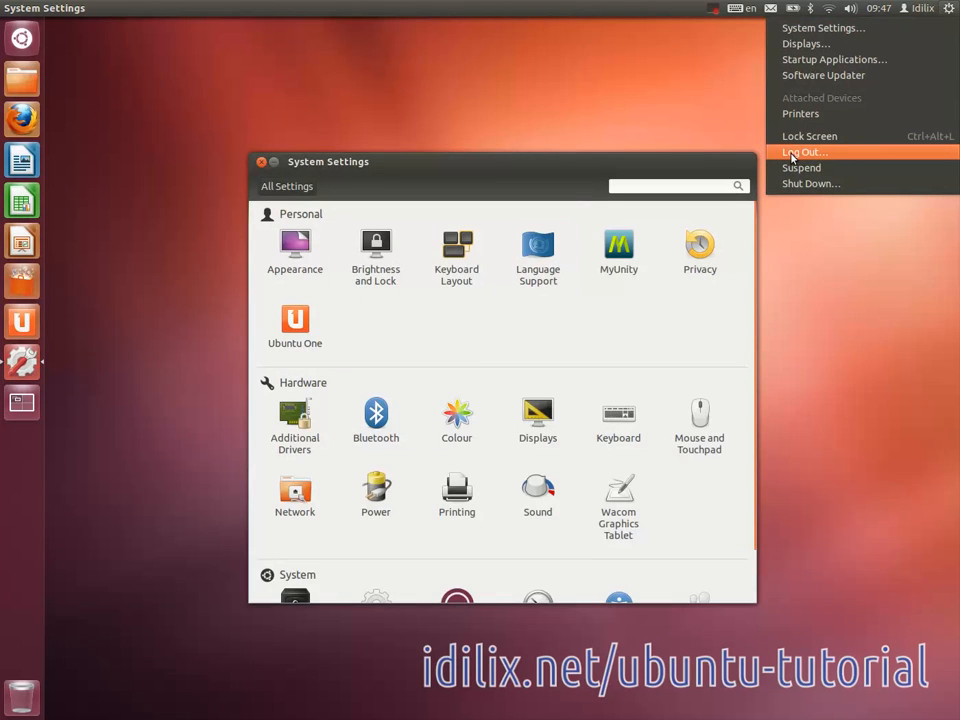